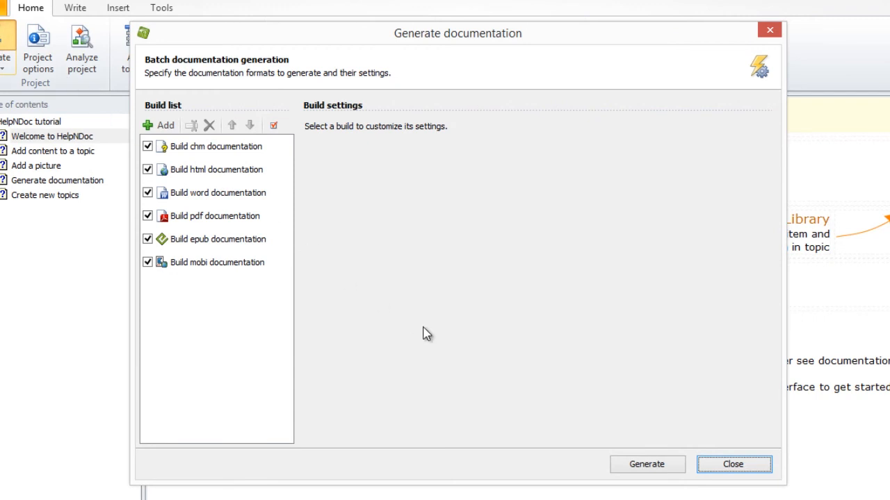
{"action": "mouse_move", "coordinate": [434, 339]}
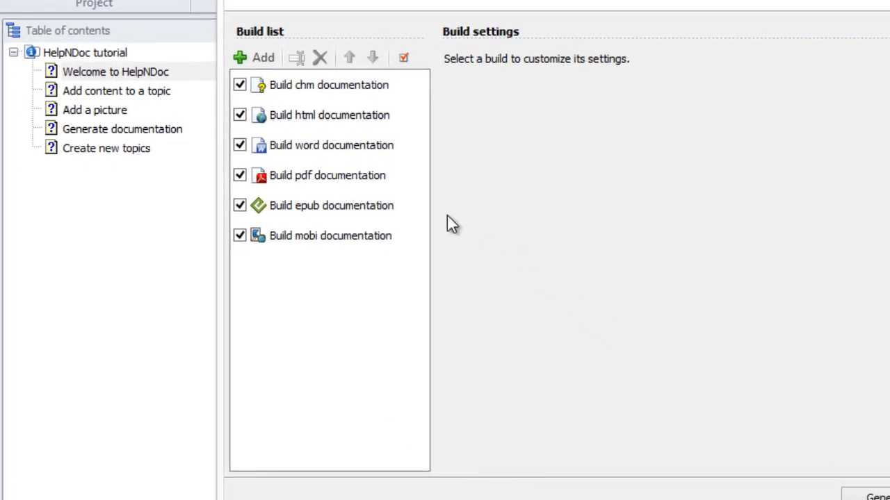
Delete the 'Build epub documentation' entry and confirm its removal.
{"action": "left_click", "coordinate": [331, 206]}
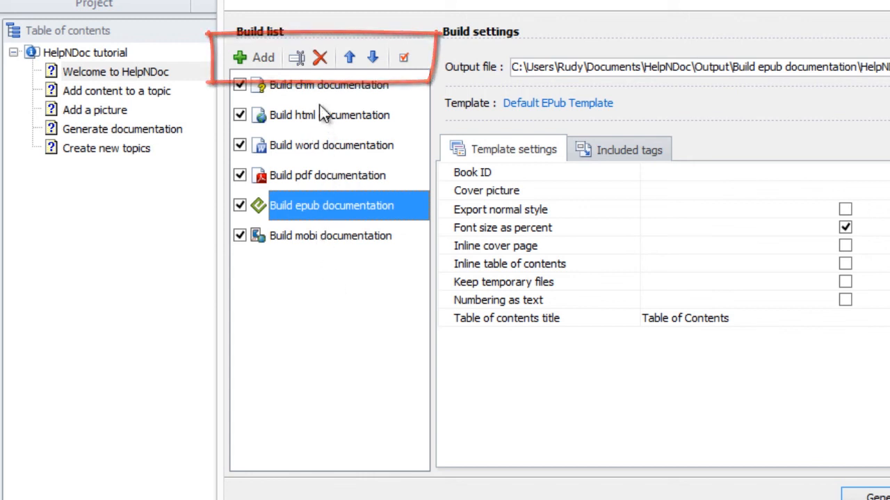
{"action": "left_click", "coordinate": [320, 57]}
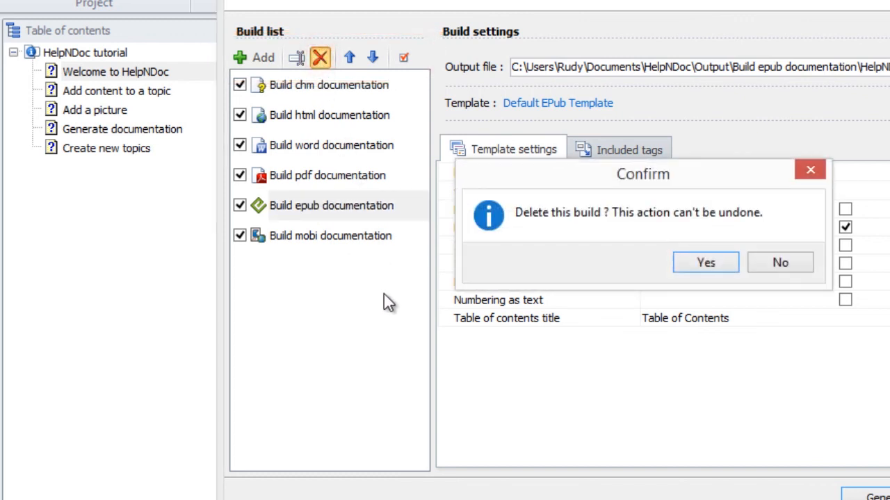
{"action": "mouse_move", "coordinate": [554, 271]}
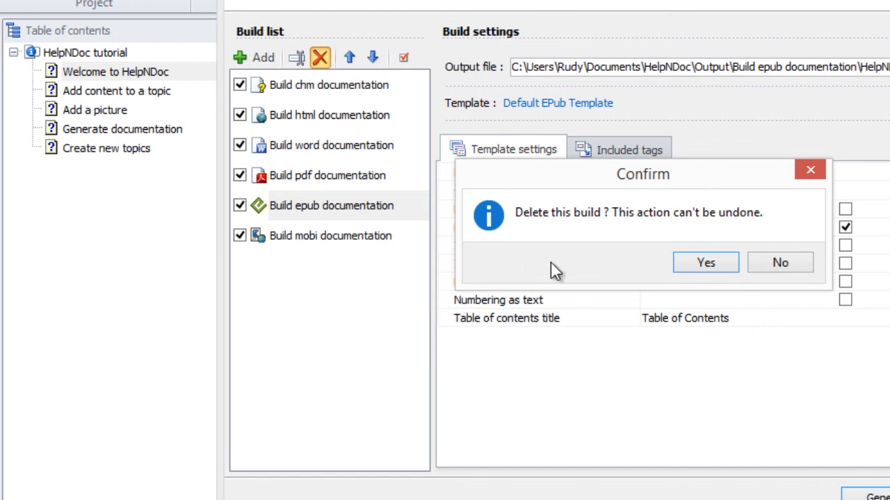
{"action": "left_click", "coordinate": [705, 261]}
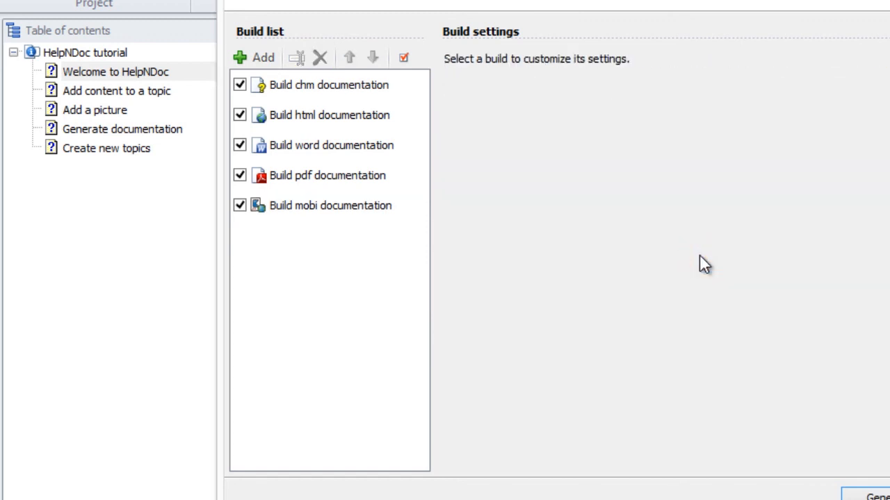
{"action": "mouse_move", "coordinate": [439, 251]}
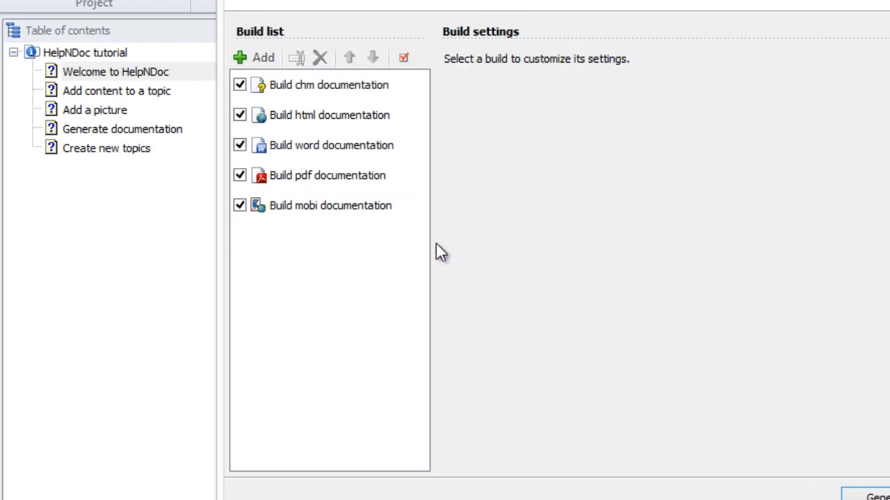
Delete the 'Build mobi documentation' entry via its context menu and confirm.
{"action": "right_click", "coordinate": [330, 206]}
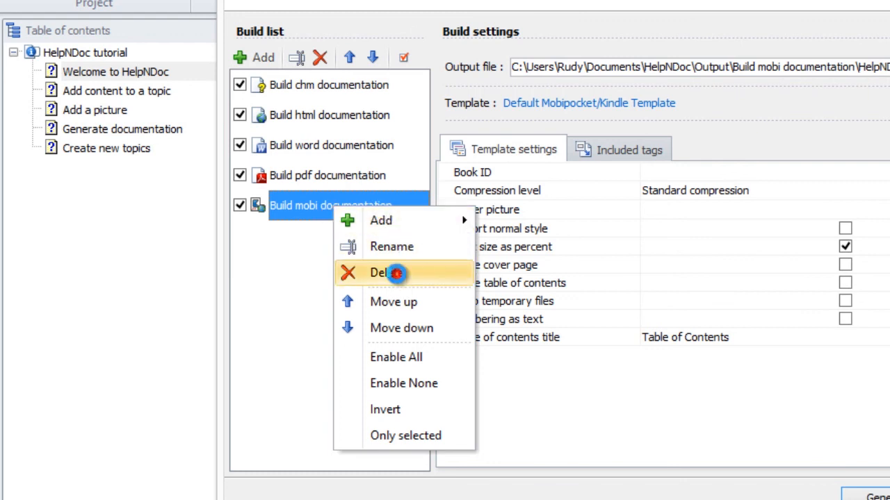
{"action": "left_click", "coordinate": [389, 271]}
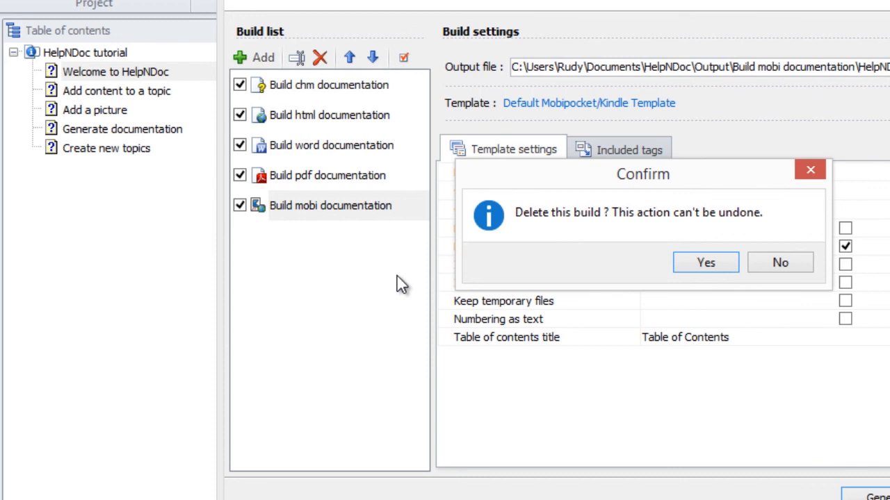
{"action": "mouse_move", "coordinate": [638, 270]}
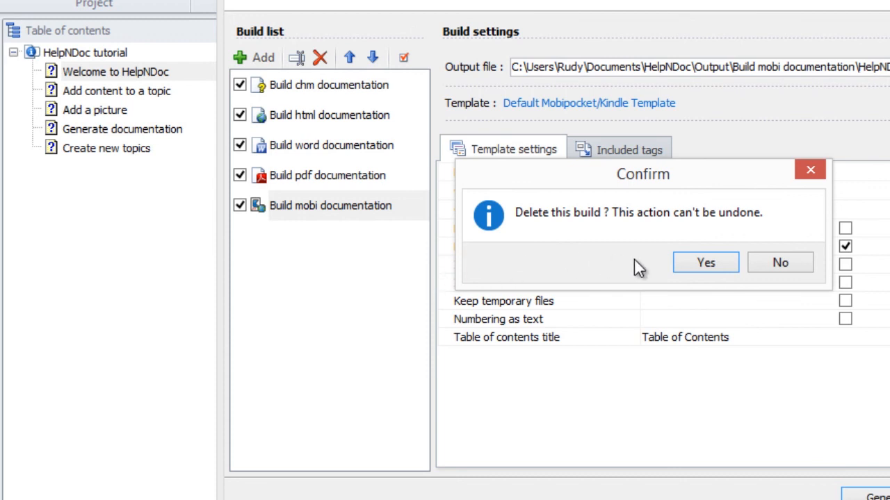
{"action": "left_click", "coordinate": [705, 261]}
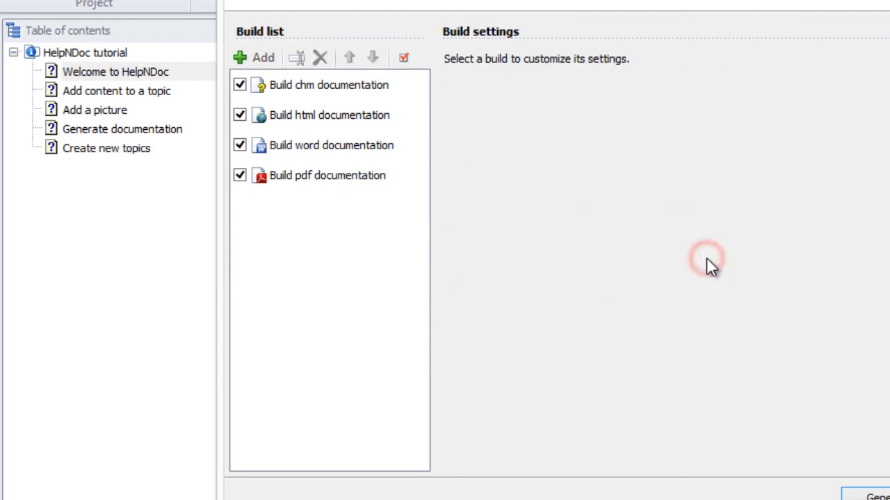
{"action": "mouse_move", "coordinate": [410, 267]}
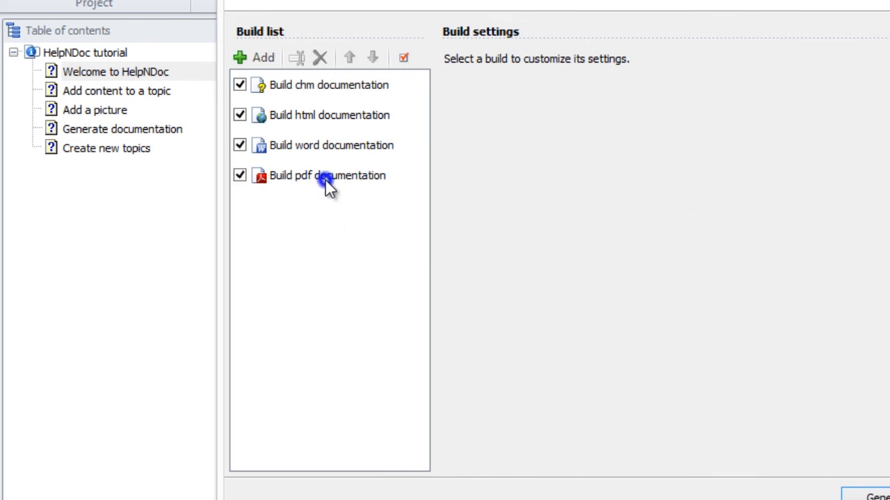
Delete the pdf build and uncheck 'Build word documentation', leaving chm and html active.
{"action": "left_click", "coordinate": [320, 59]}
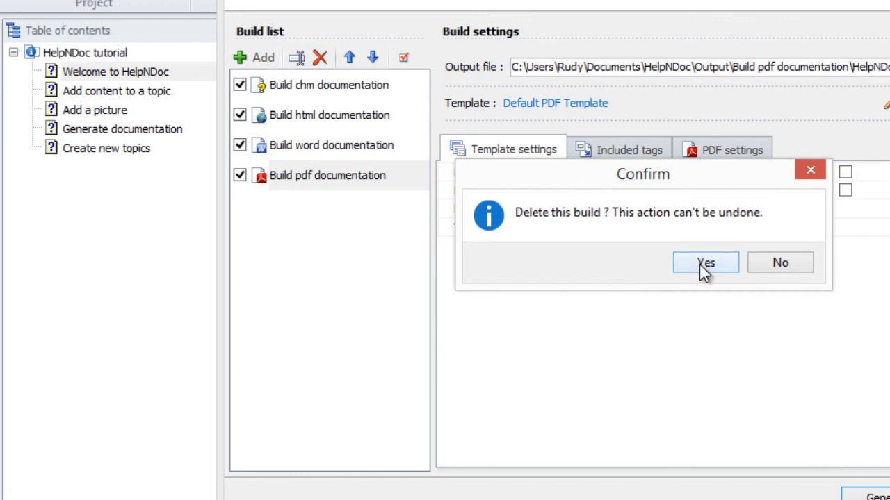
{"action": "left_click", "coordinate": [705, 261]}
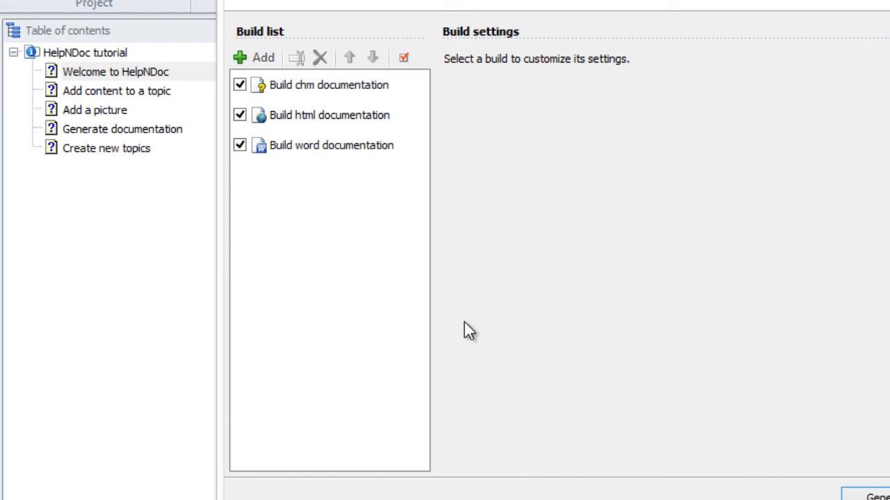
{"action": "mouse_move", "coordinate": [267, 182]}
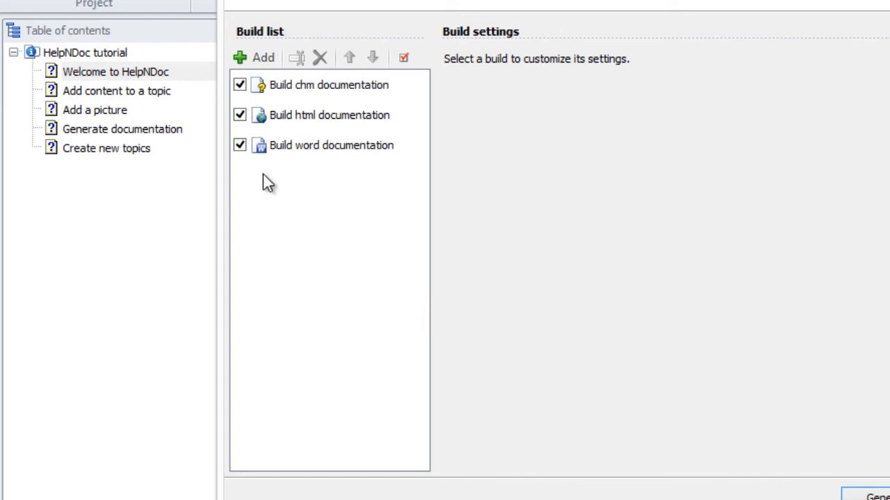
{"action": "left_click", "coordinate": [239, 145]}
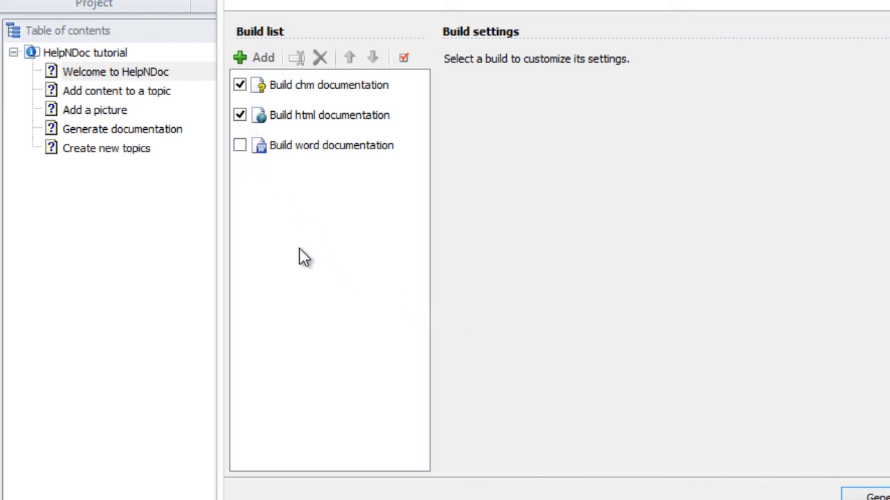